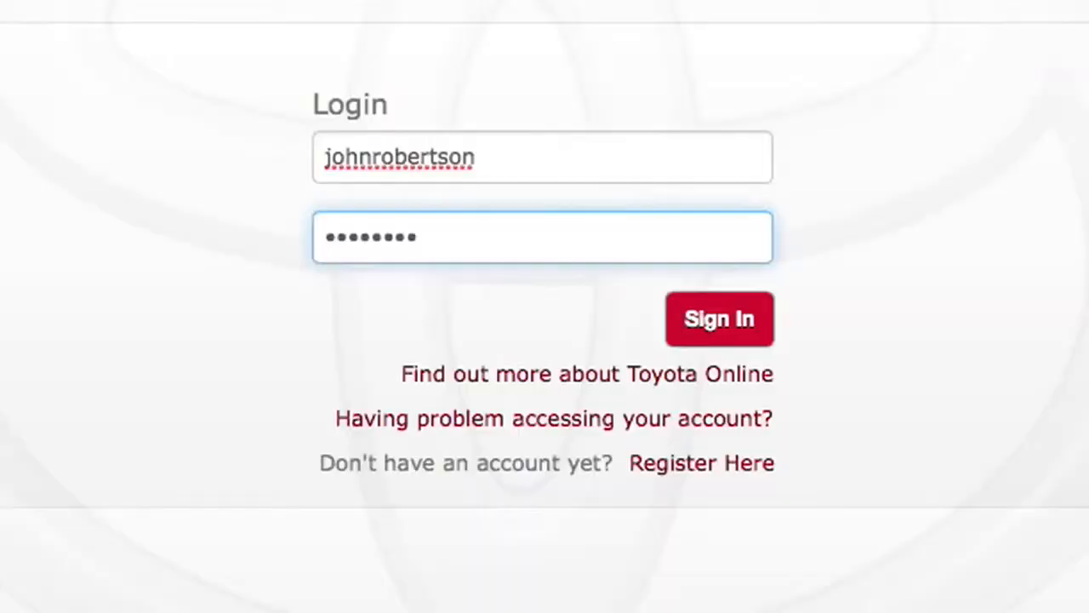
Sign in with the entered credentials to reach the empty My Trips list.
left_click(719, 319)
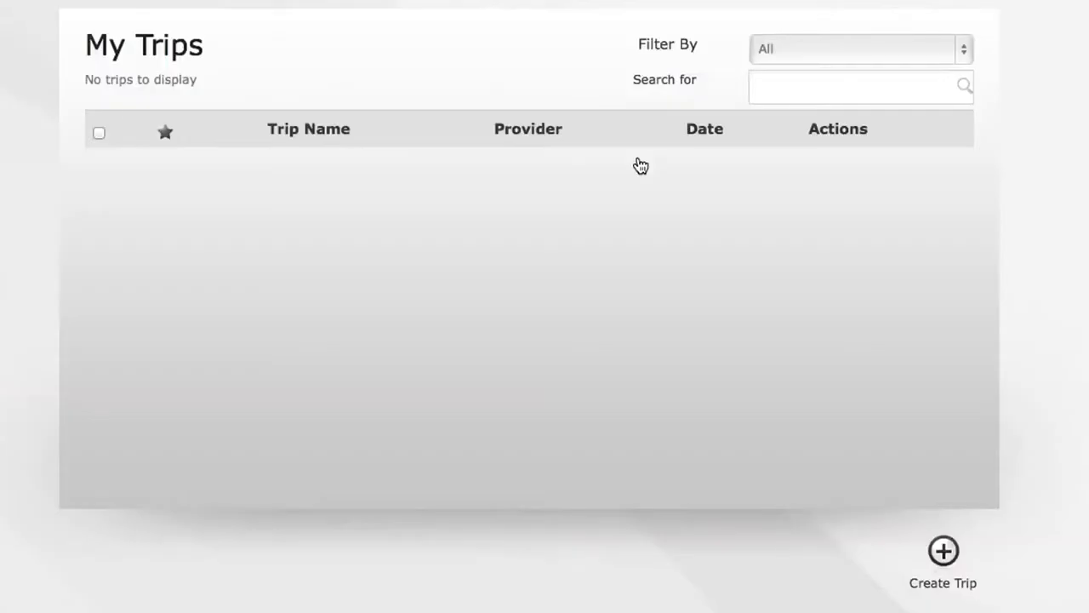
Create a new trip so the planner opens with its TomTom map.
left_click(943, 561)
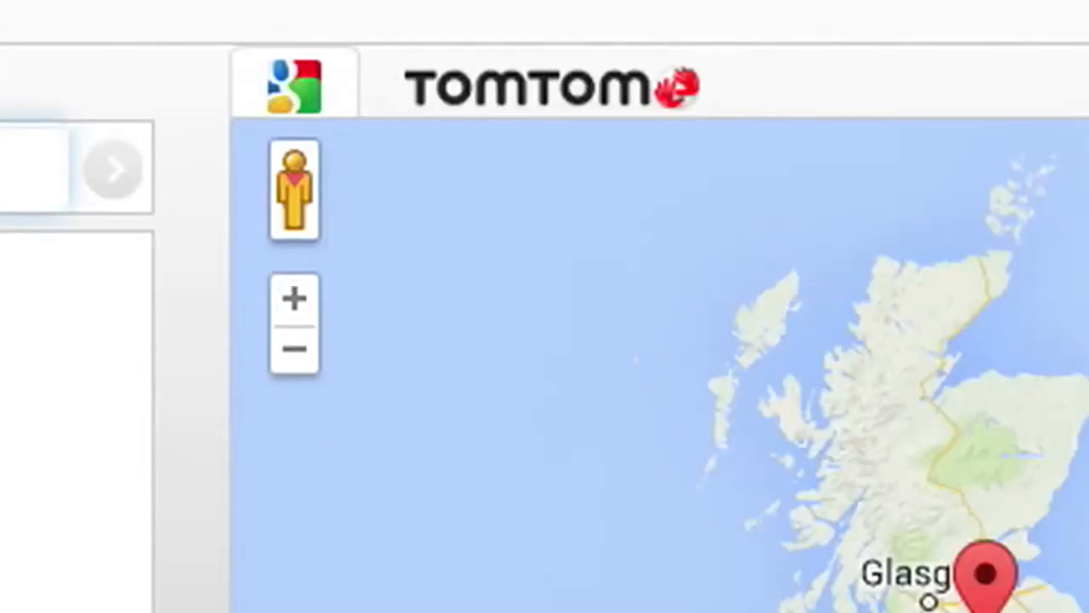
Search 'Pizza London' and add Pizza Pizza as the trip's first stop.
type("Pizz")
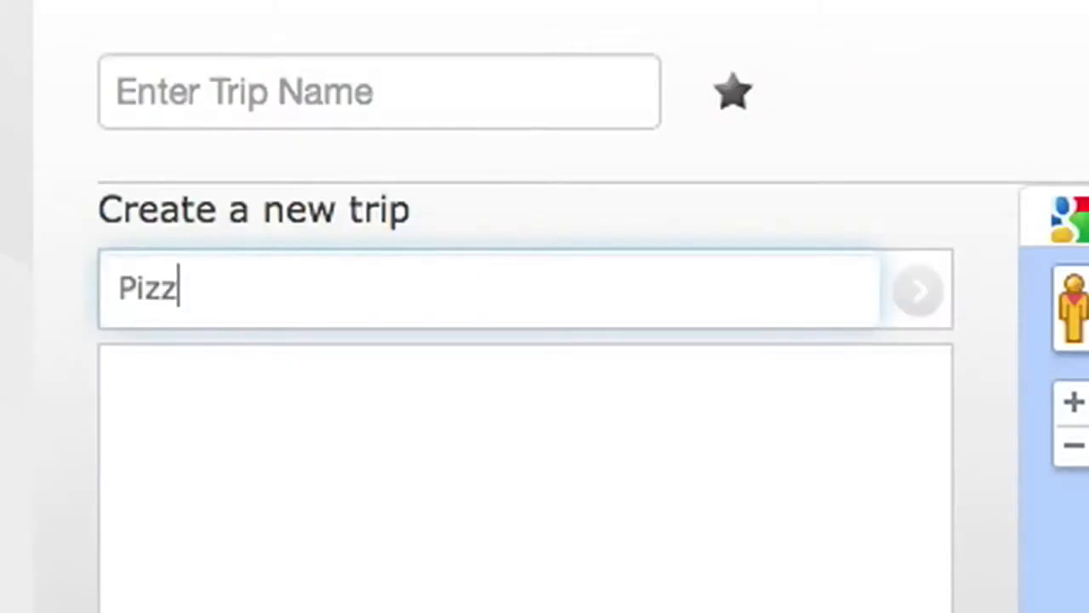
type("a L")
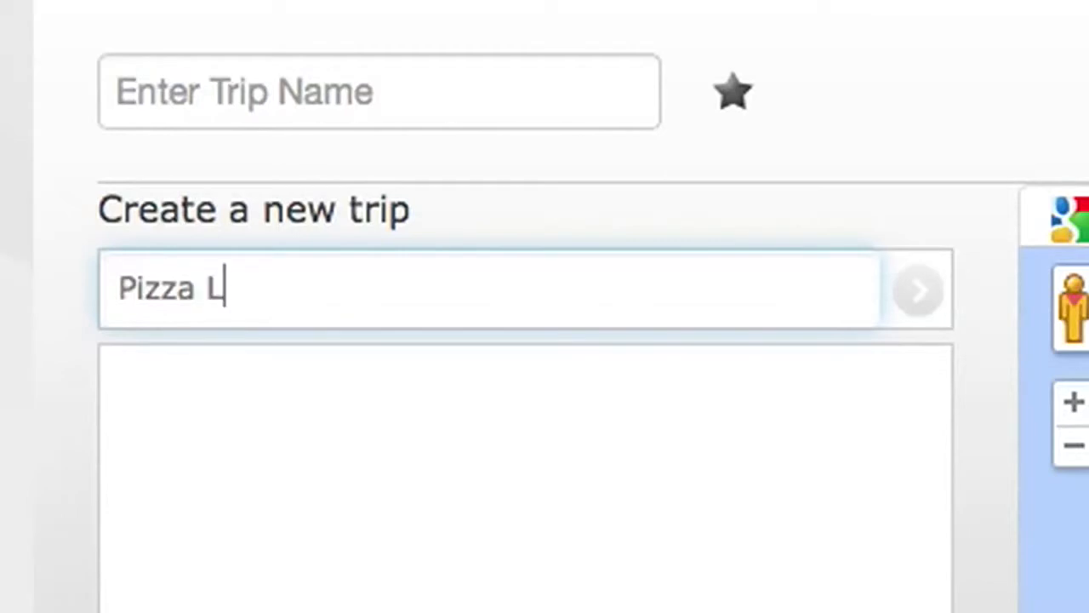
type("ondon UK")
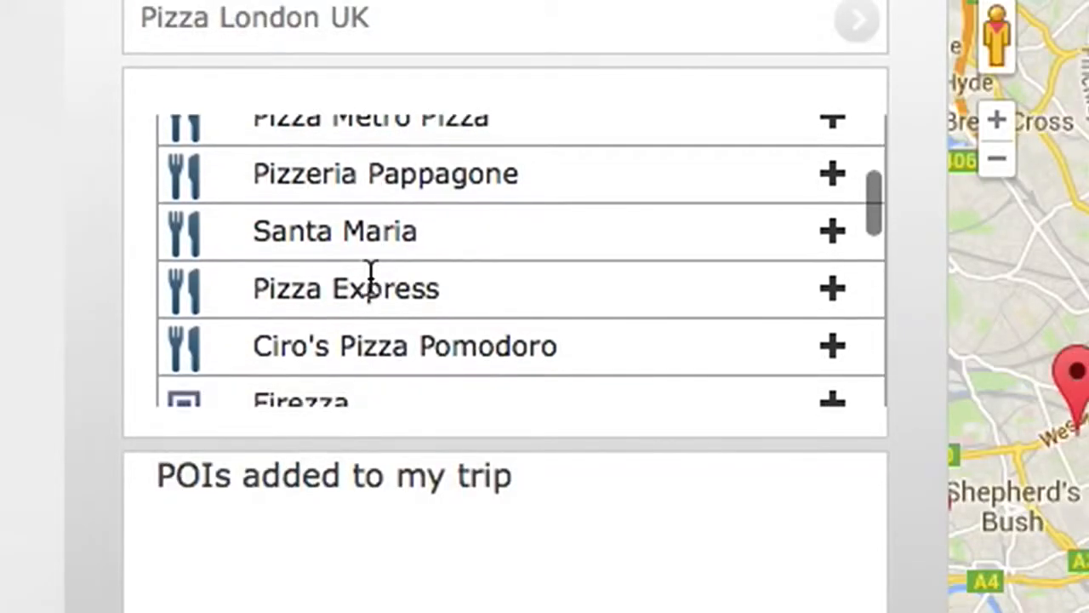
scroll("down", 3)
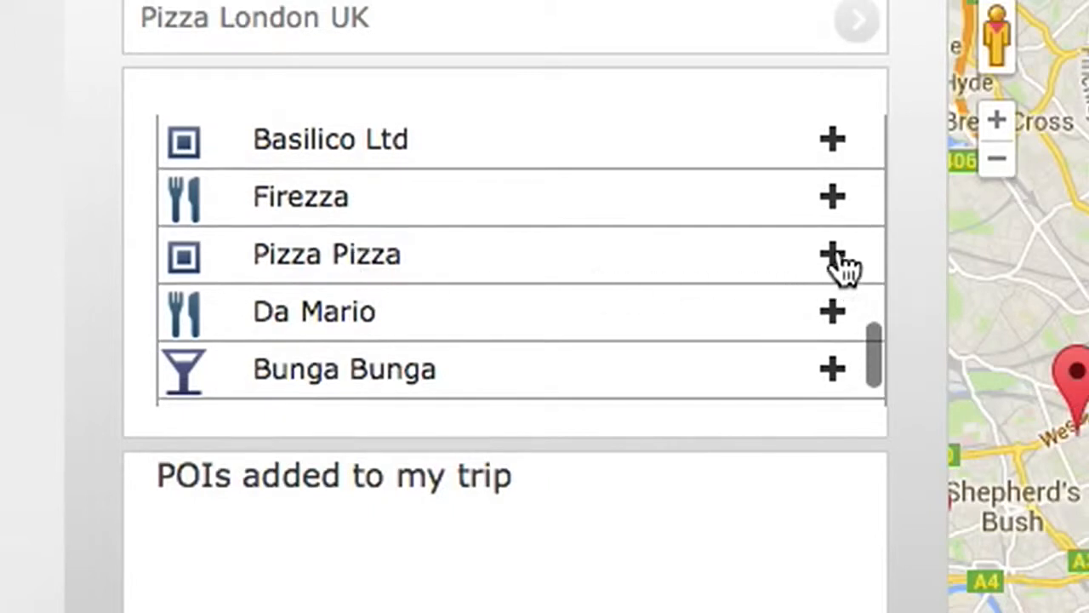
left_click(832, 255)
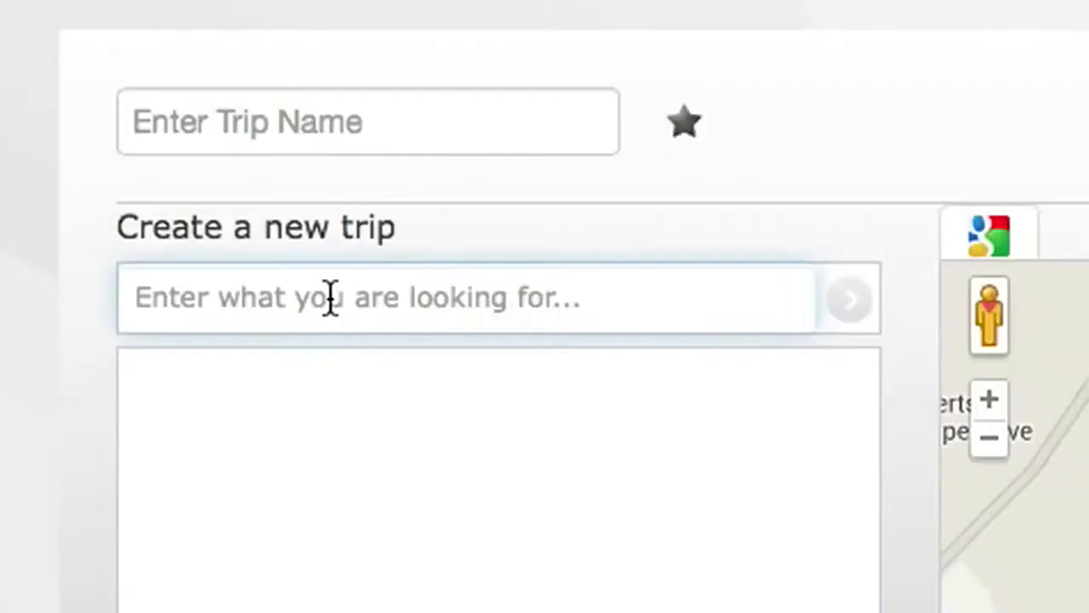
Search 'Hotel' and add City View as the second stop after Pizza Pizza.
type("Hotel")
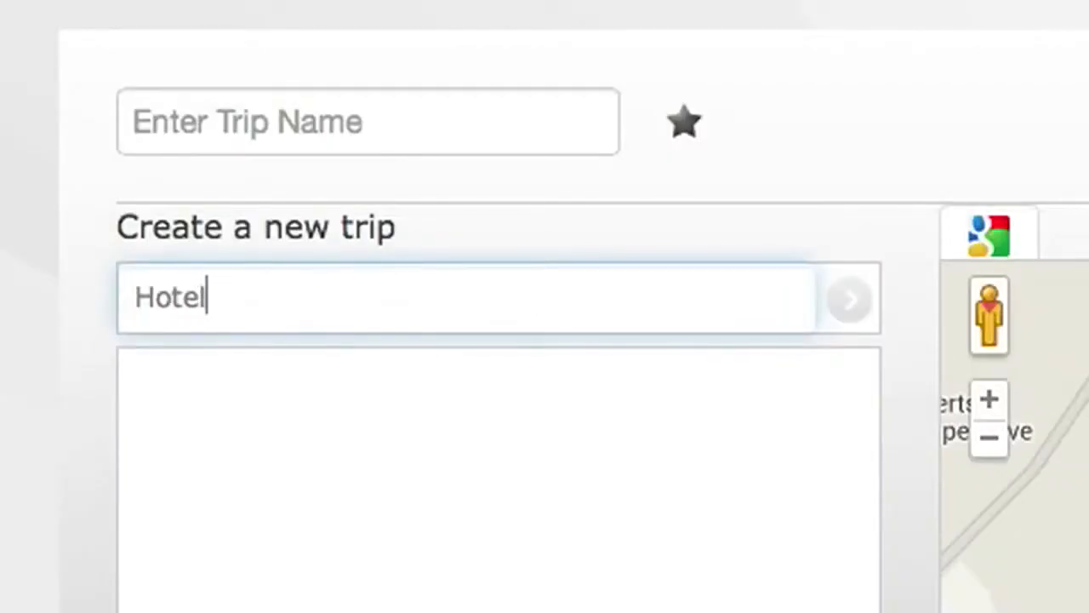
left_click(848, 298)
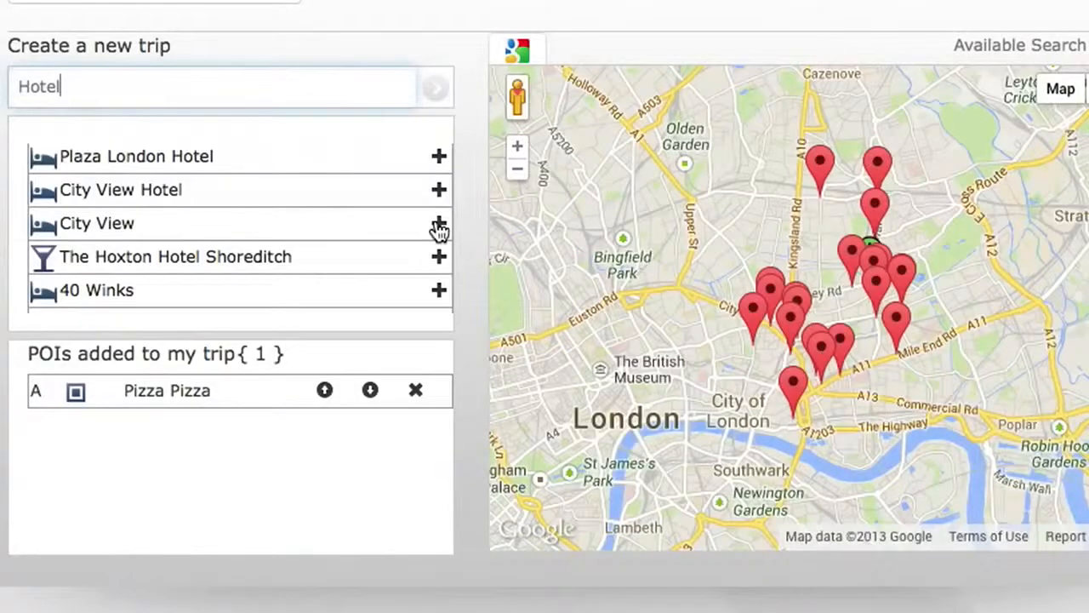
left_click(439, 223)
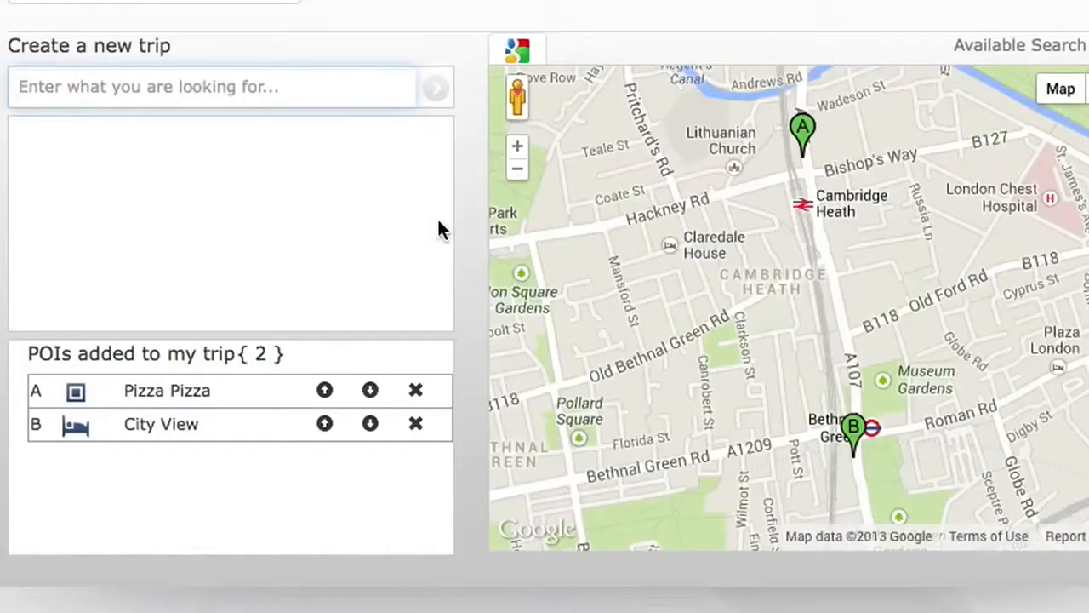
type("24 Coate St")
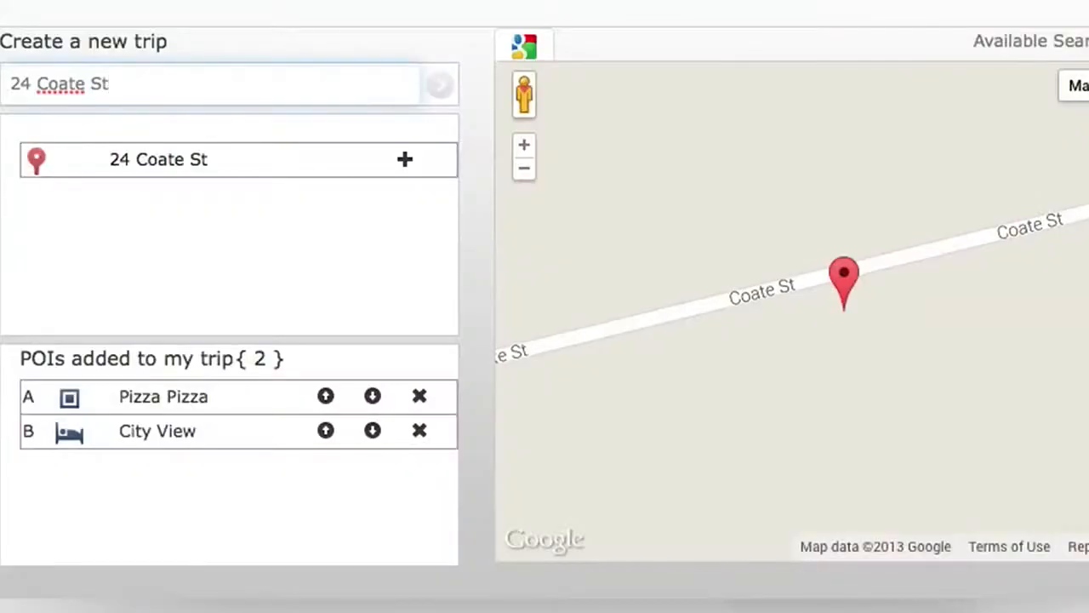
left_click(405, 159)
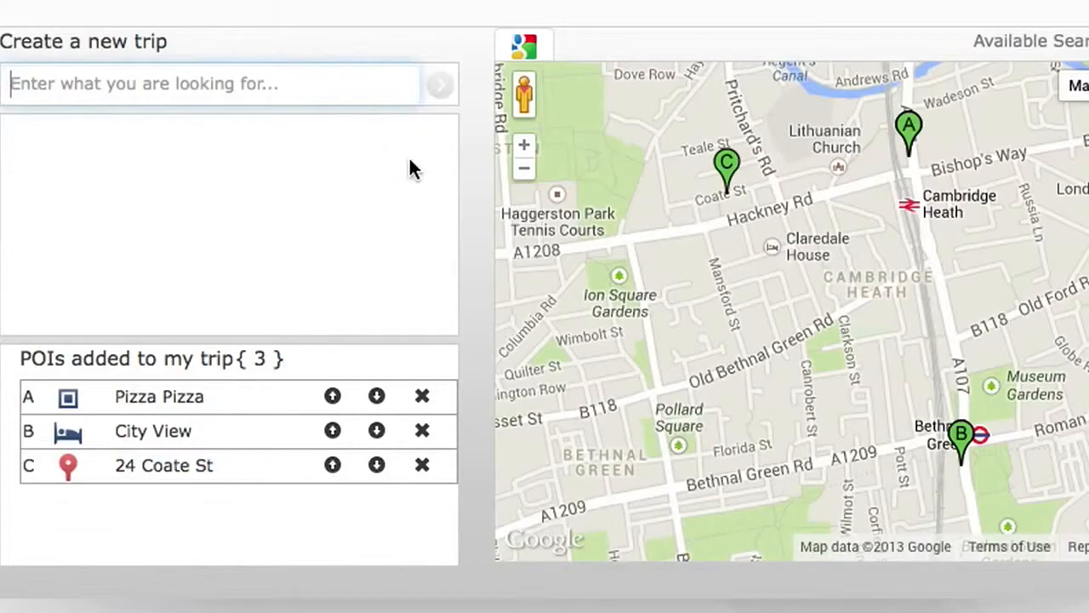
Save the trip as 'Lunch and Office' and send it to the car.
type("Lunch and offi")
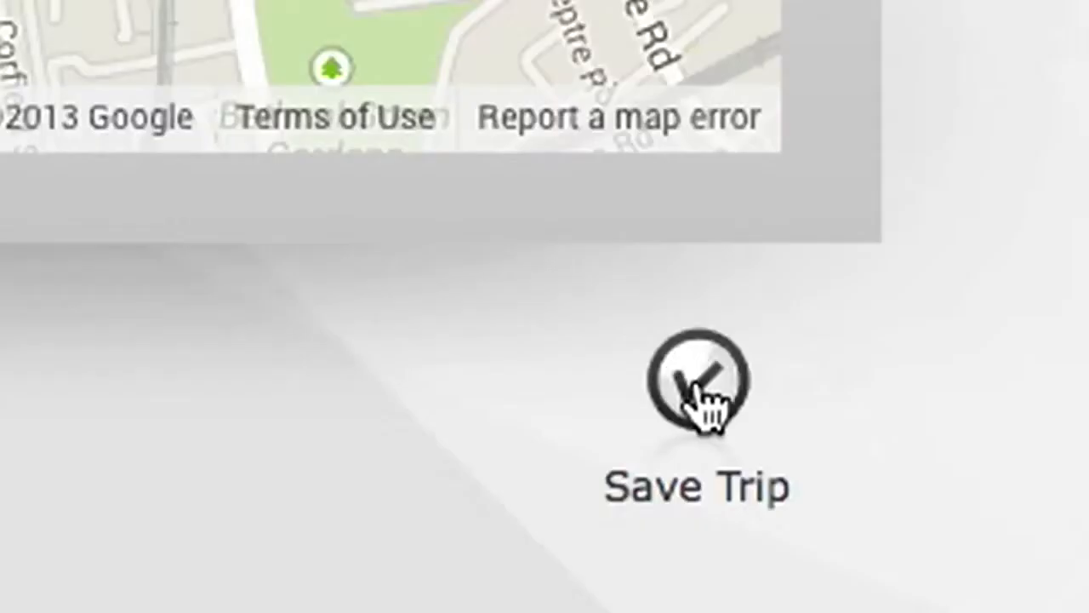
left_click(696, 380)
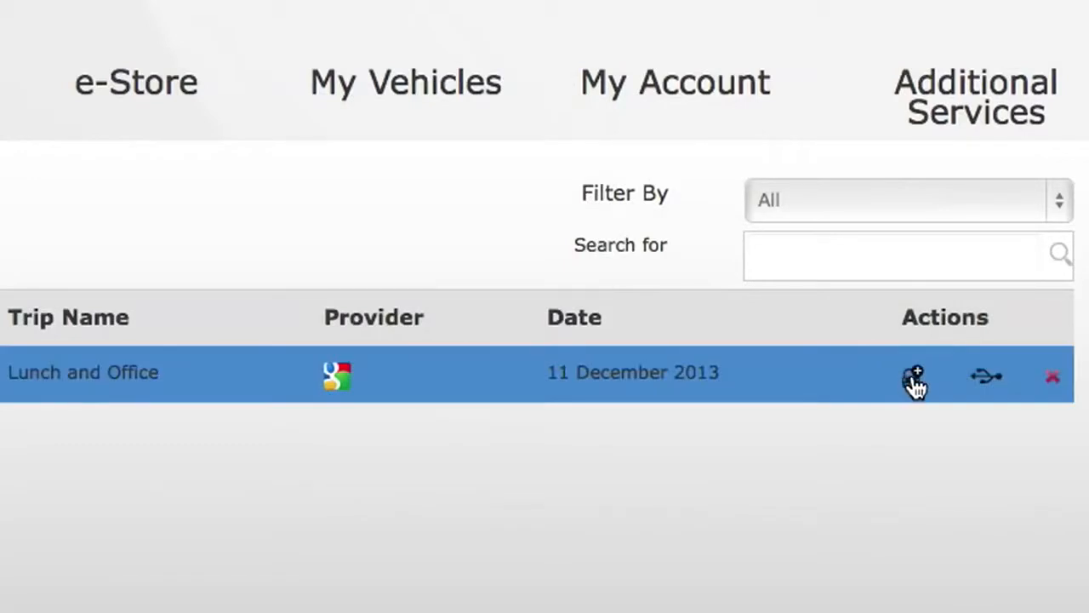
left_click(913, 376)
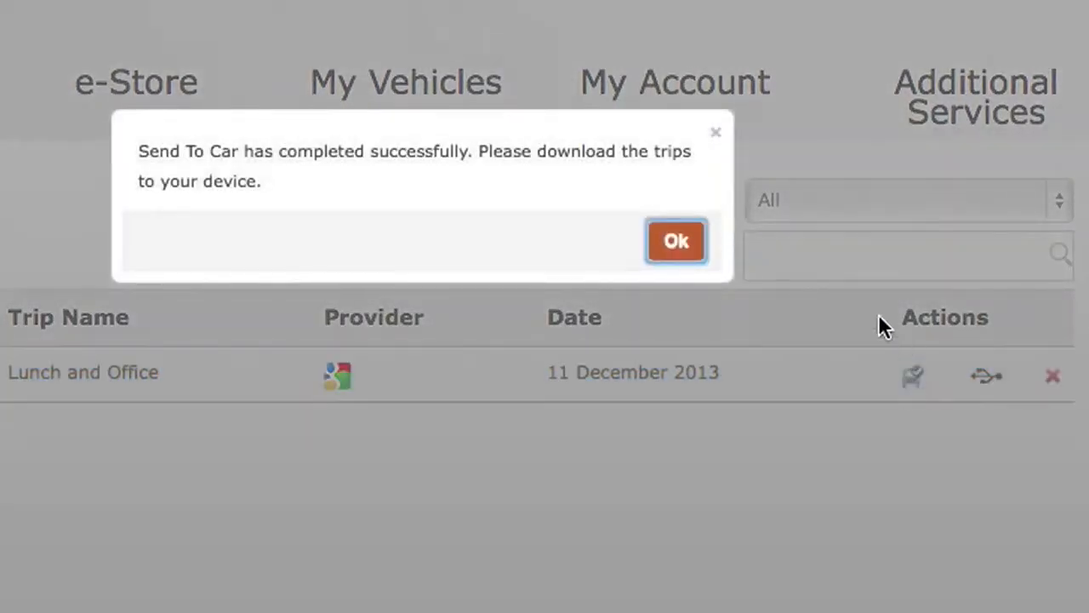